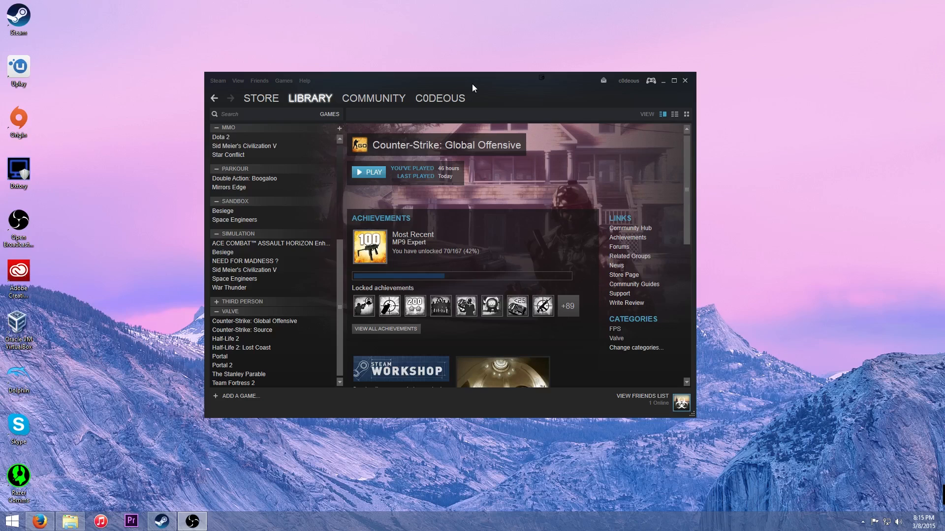
mouse_move(475, 88)
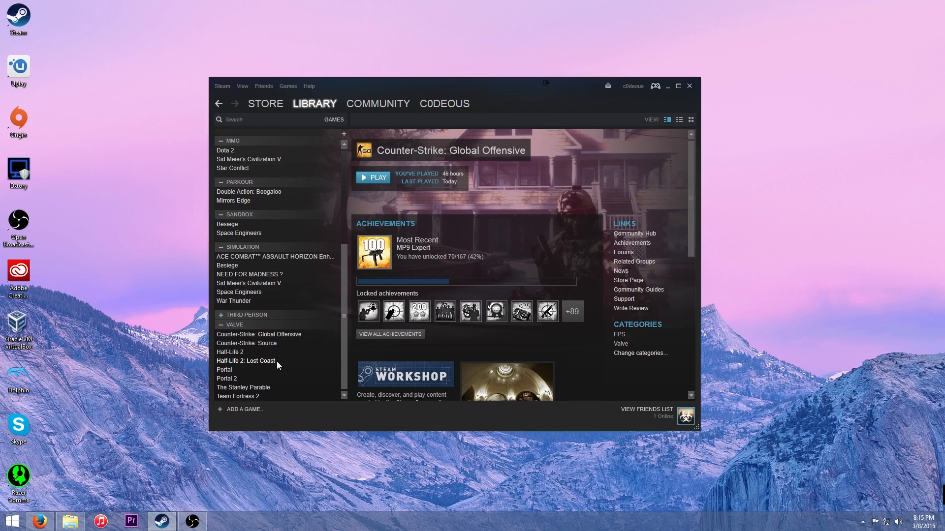
mouse_move(19, 69)
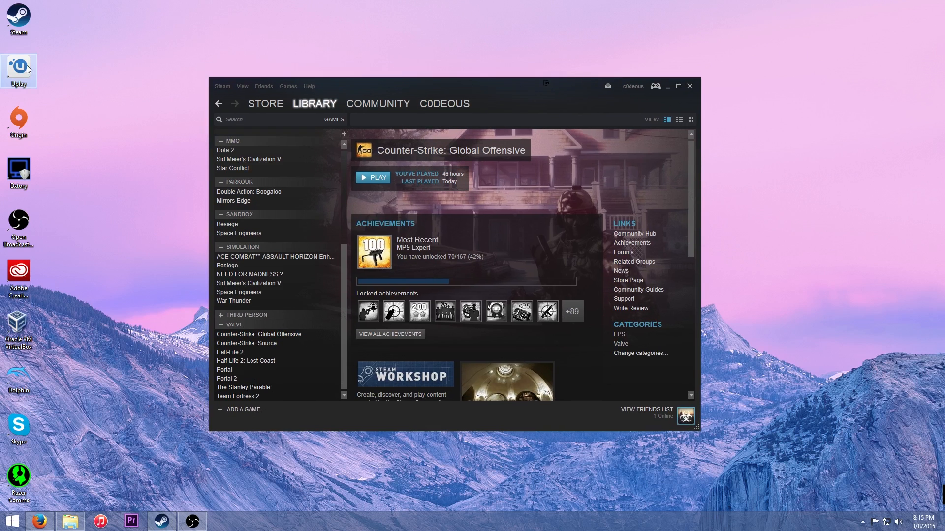
mouse_move(110, 310)
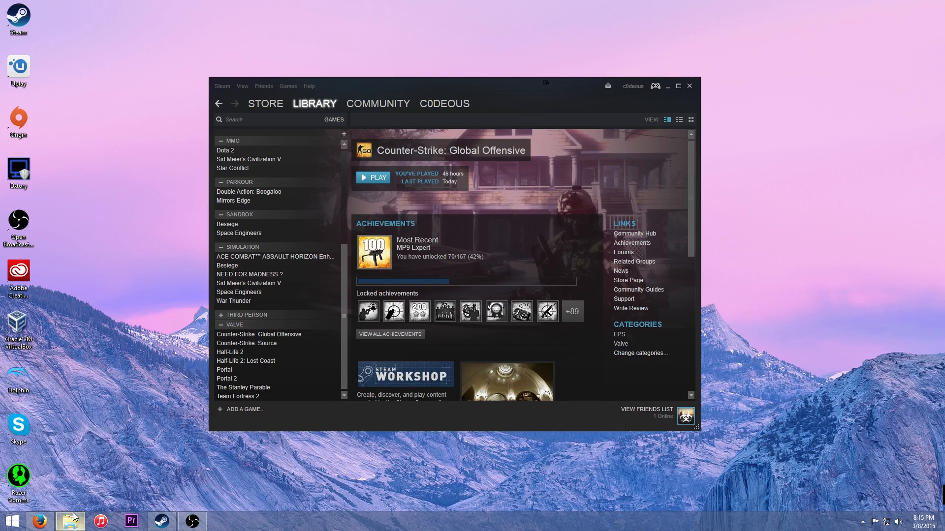
Open a File Explorer window from the taskbar and browse to the Data (X:) drive
scroll(up, 3)
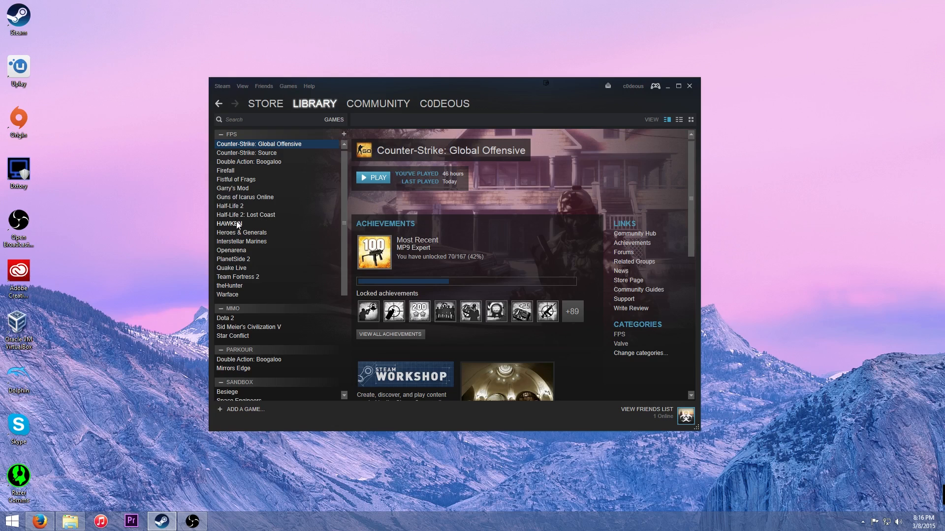
mouse_move(107, 282)
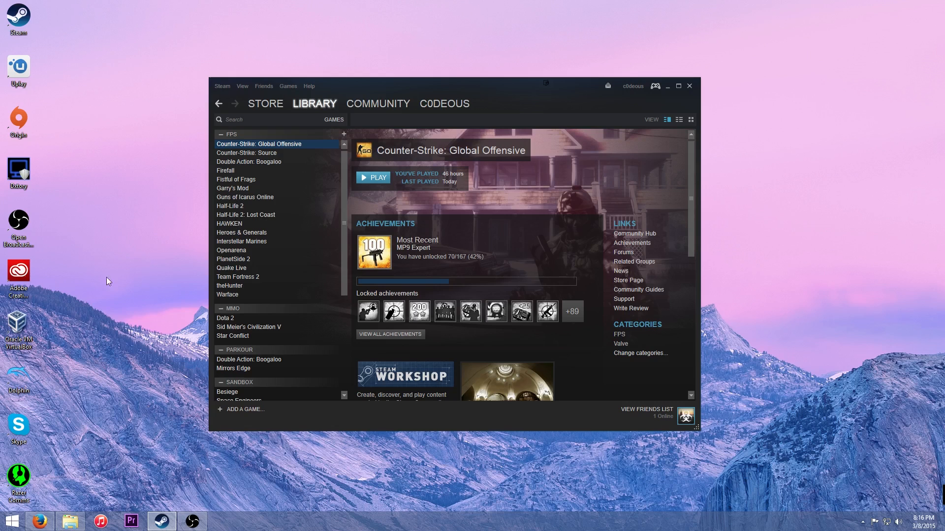
right_click(70, 520)
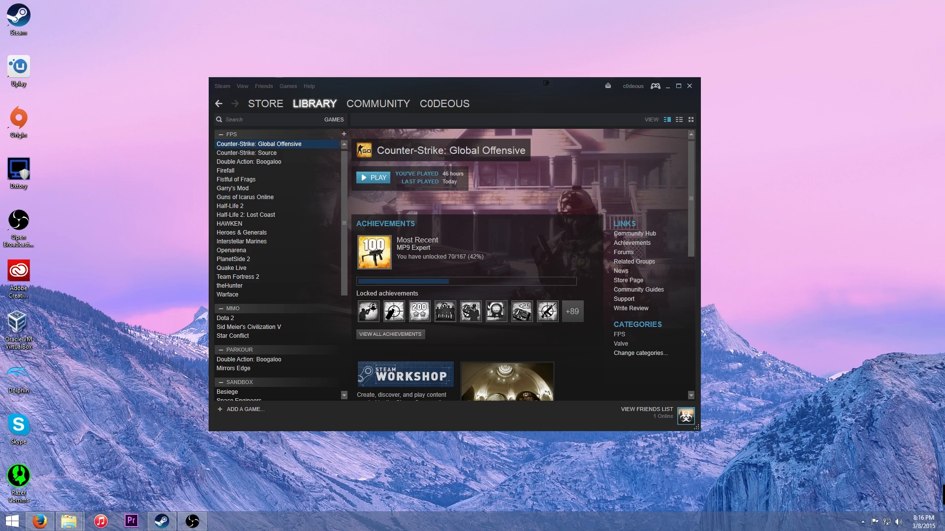
click(69, 521)
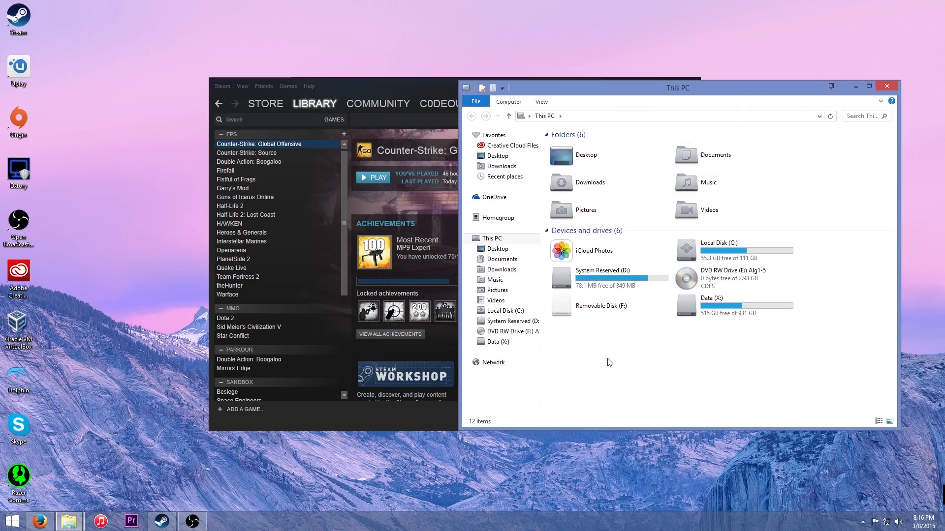
click(601, 306)
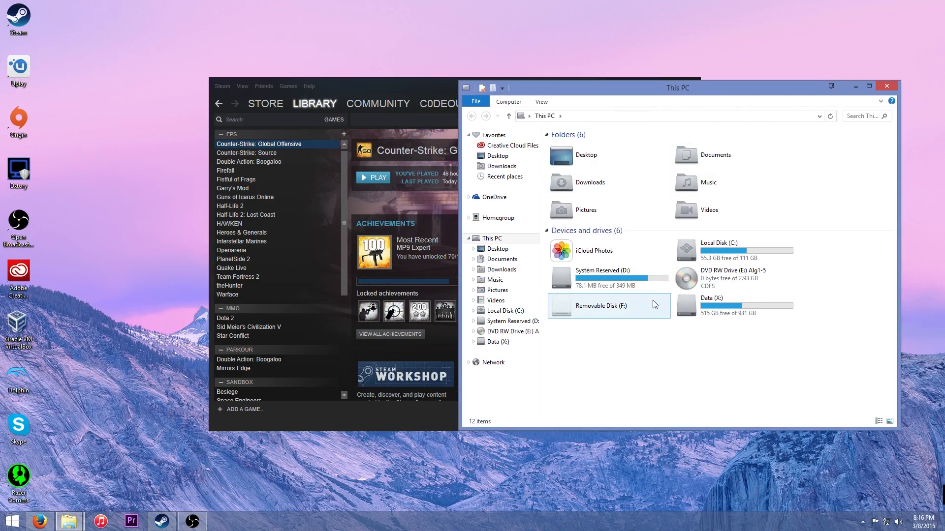
click(734, 305)
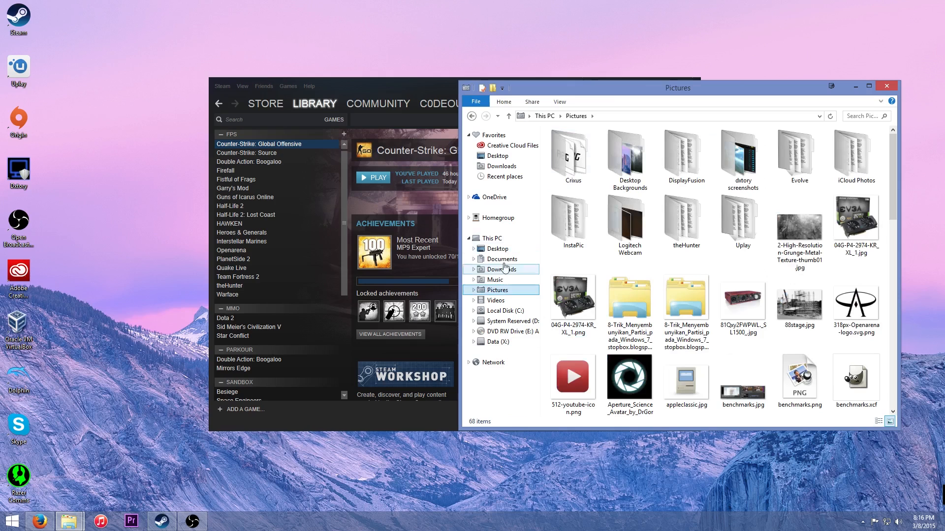
click(493, 342)
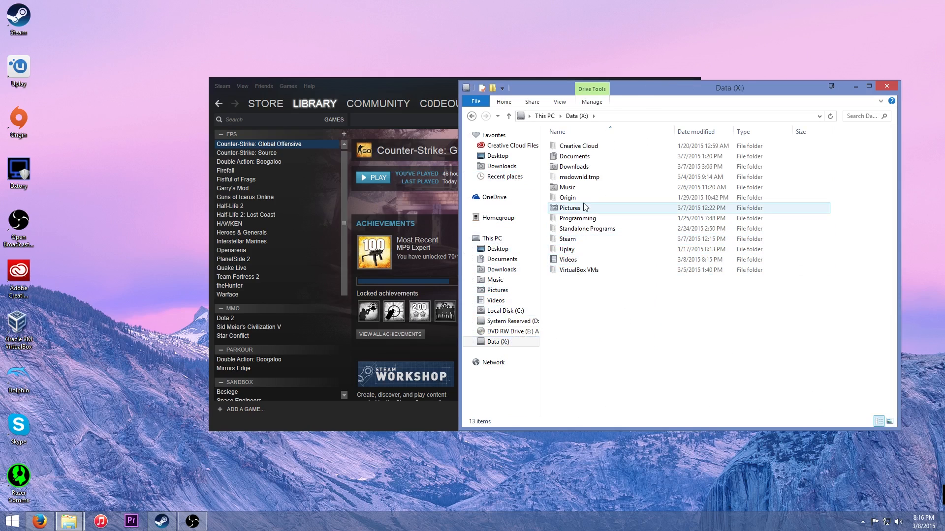
Open the Uplay folder on Data (X:) and then its games subfolder
click(567, 249)
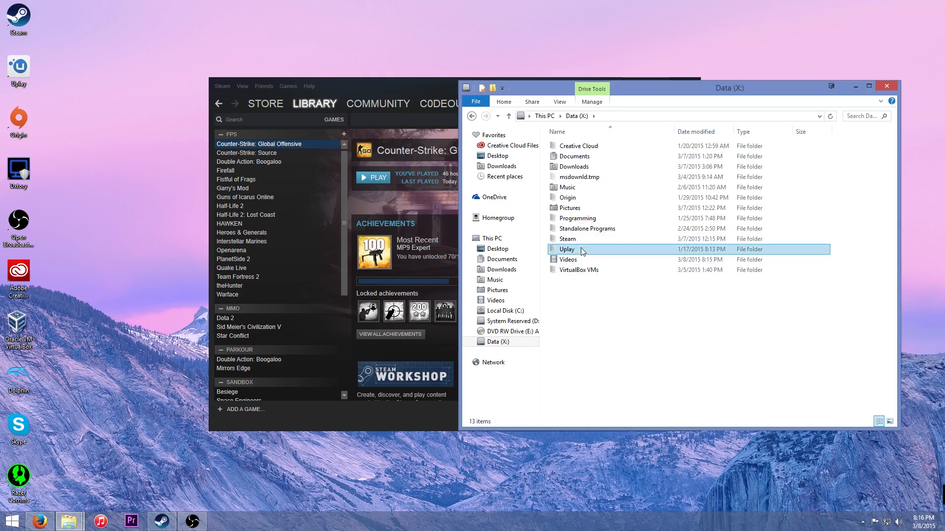
double_click(566, 249)
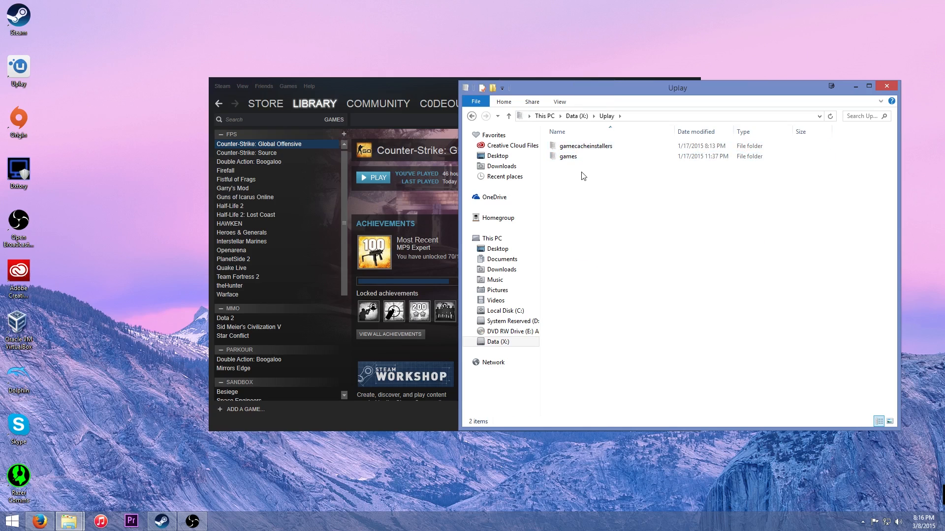
click(567, 156)
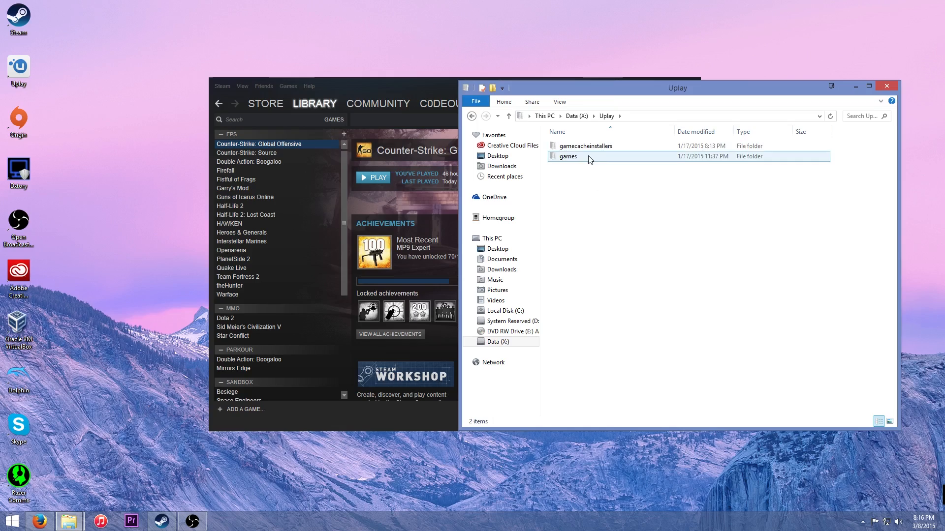
double_click(568, 156)
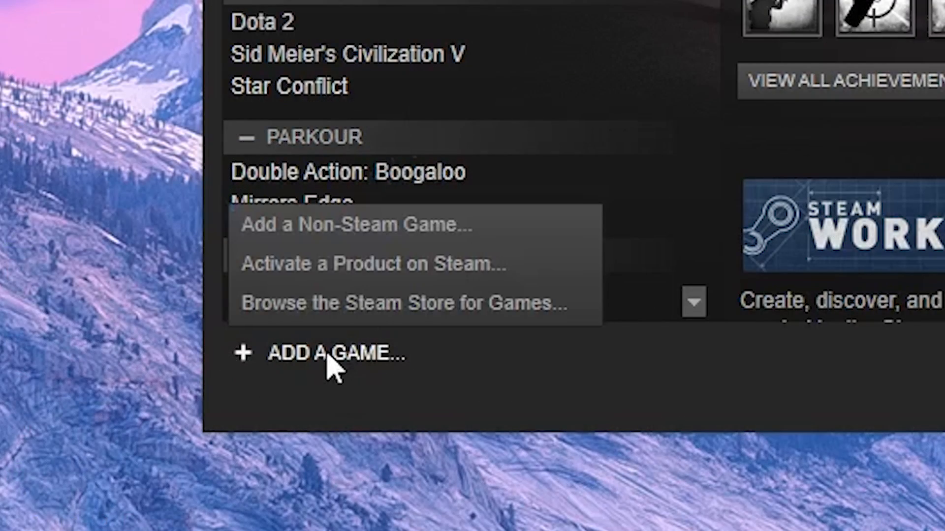
Start adding a non-Steam game and scroll the installed programs list down to the Uninstall entries
click(355, 225)
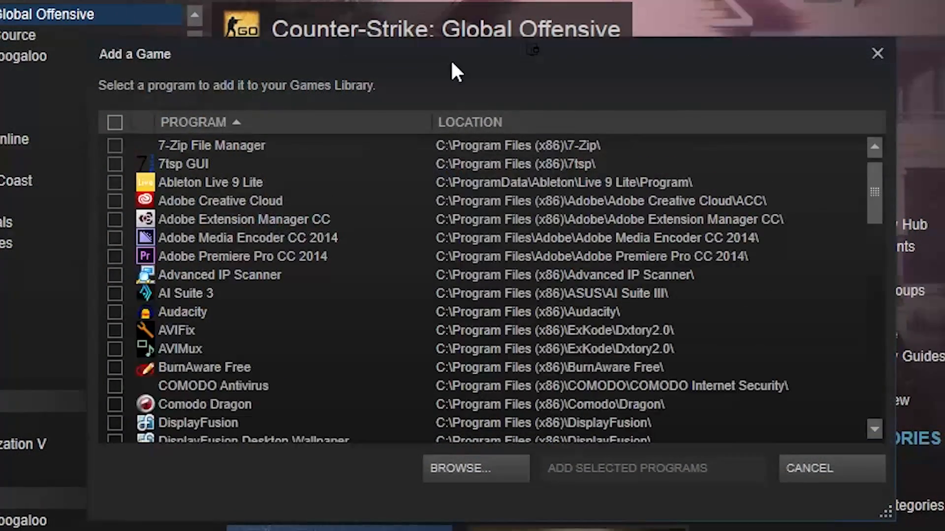
scroll(down, 3)
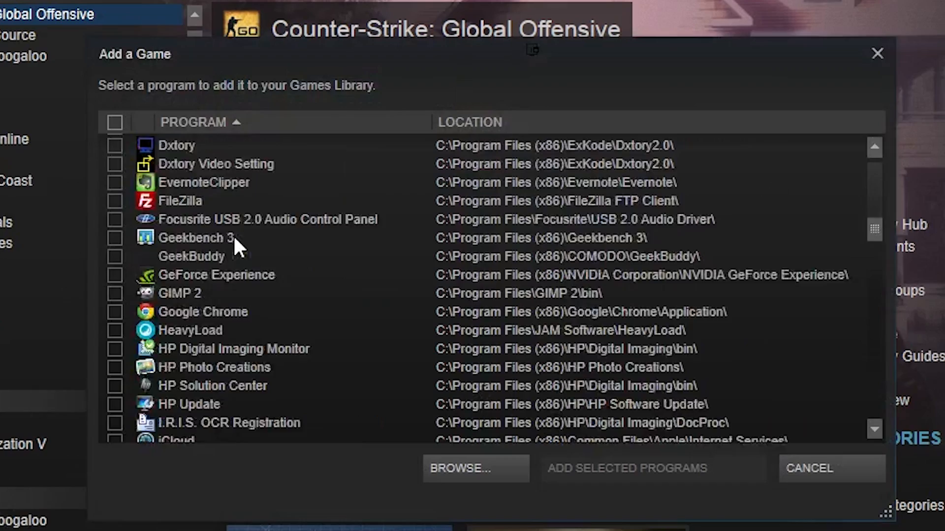
scroll(down, 3)
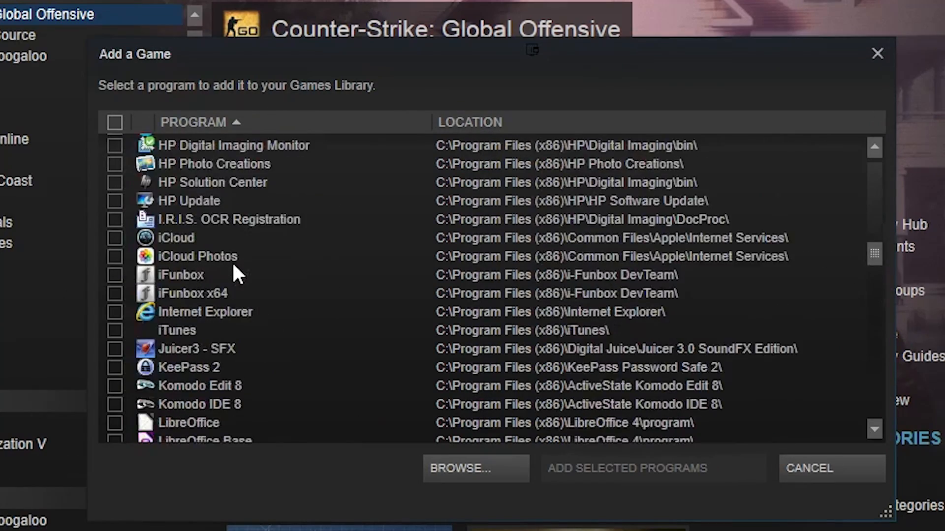
scroll(down, 3)
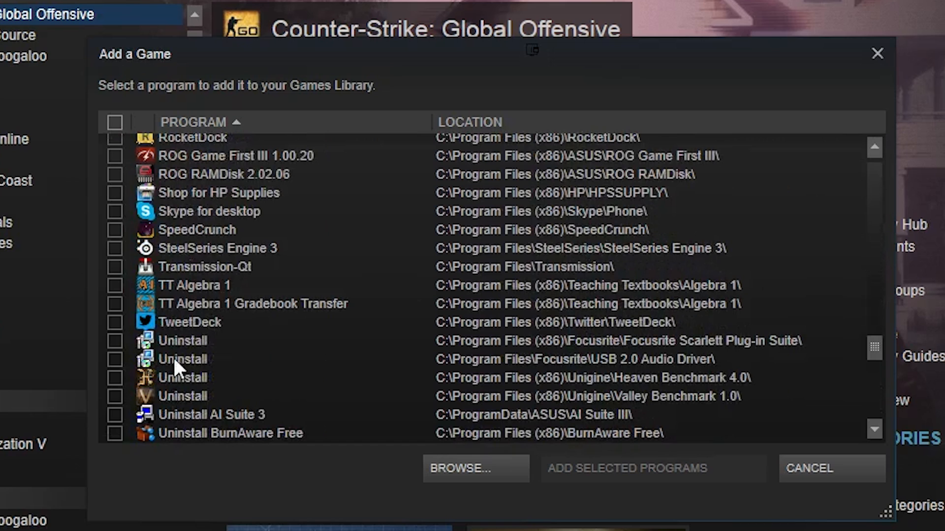
mouse_move(548, 512)
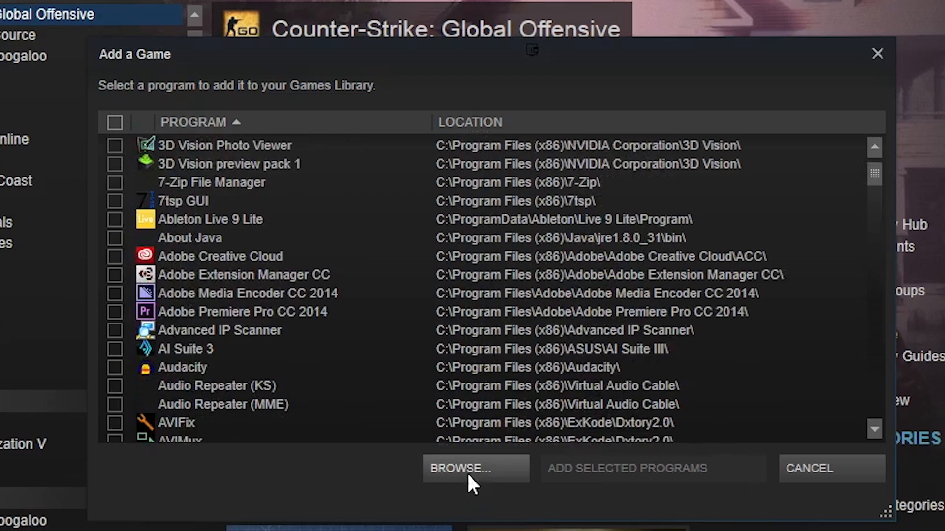
Browse to Uplay\games\The Crew, add TheCrew.exe to the library and select its entry
click(475, 468)
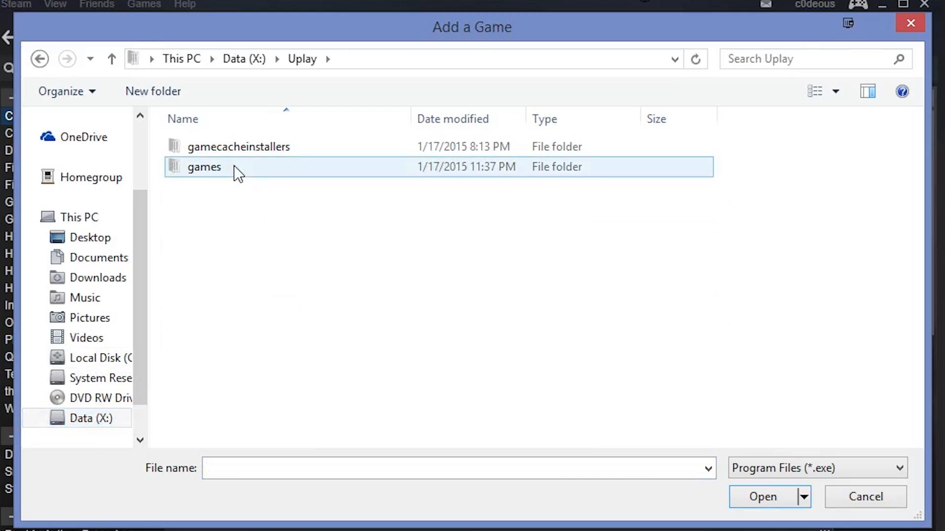
double_click(204, 167)
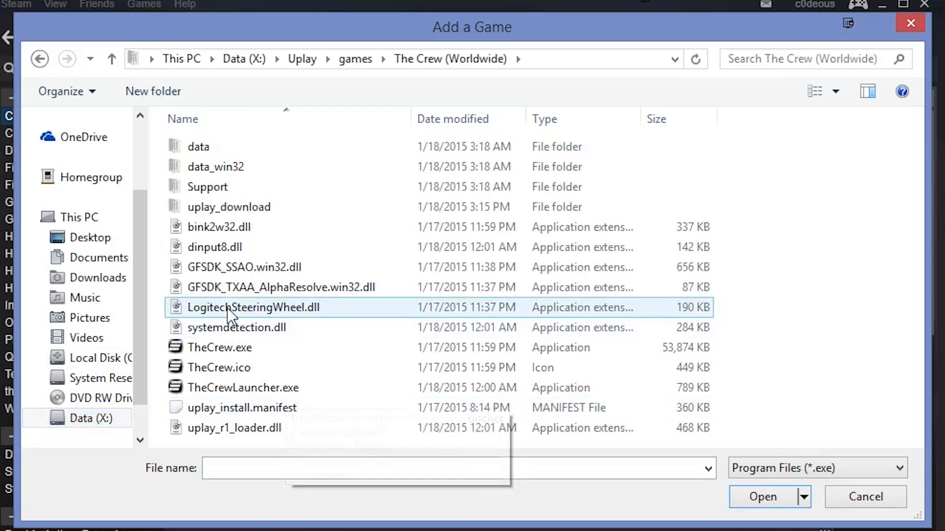
click(220, 348)
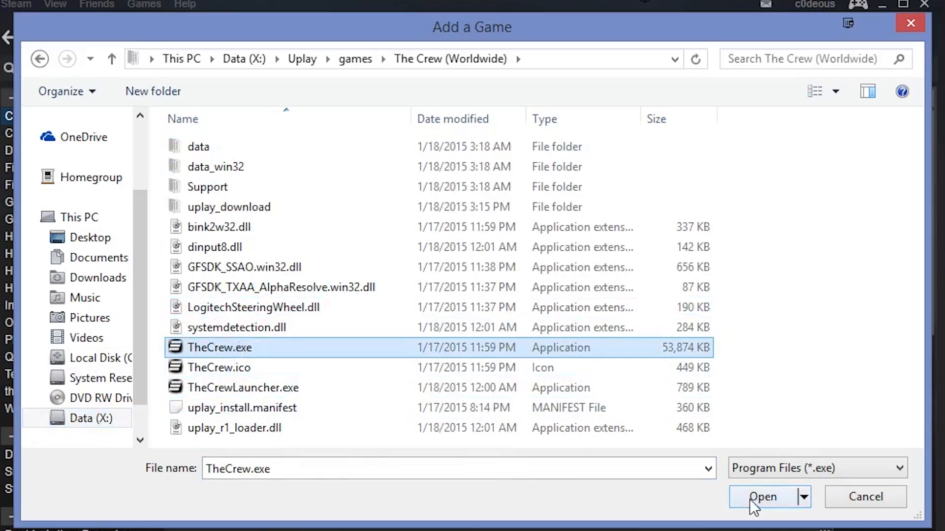
click(762, 497)
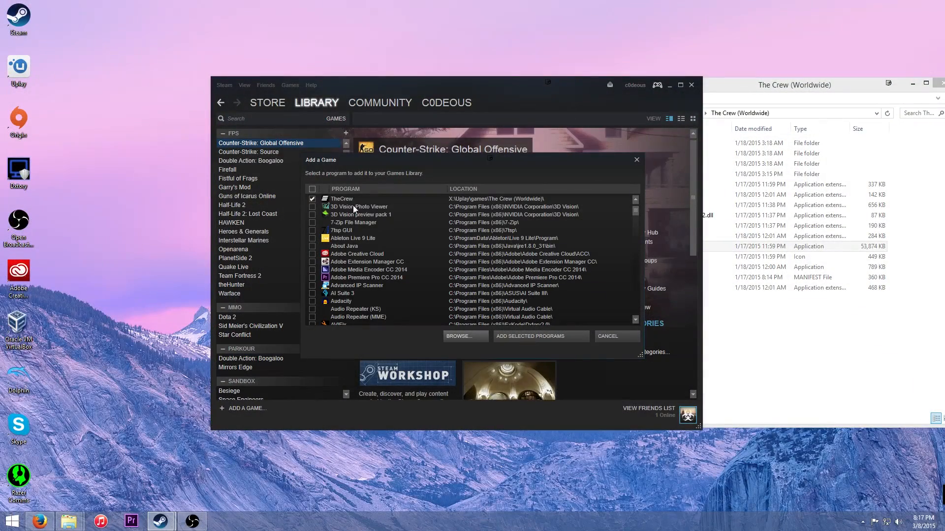
mouse_move(516, 339)
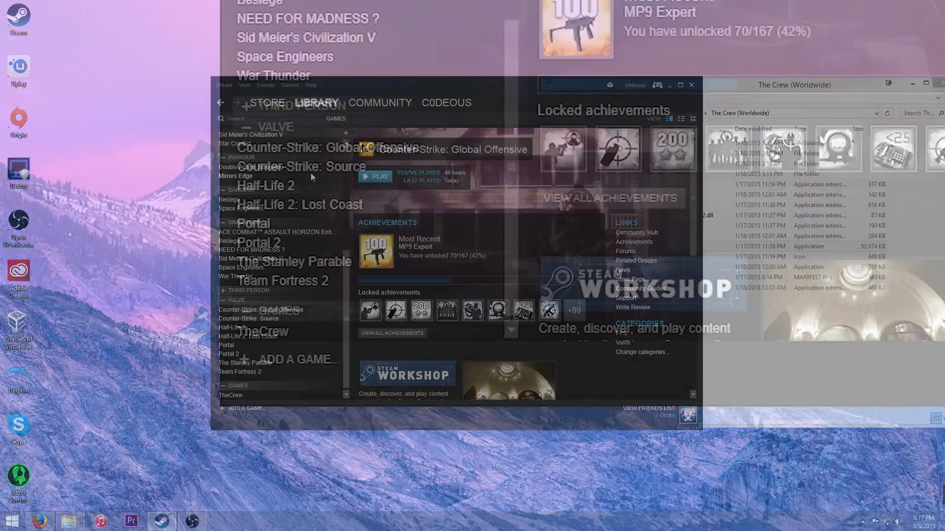
click(231, 396)
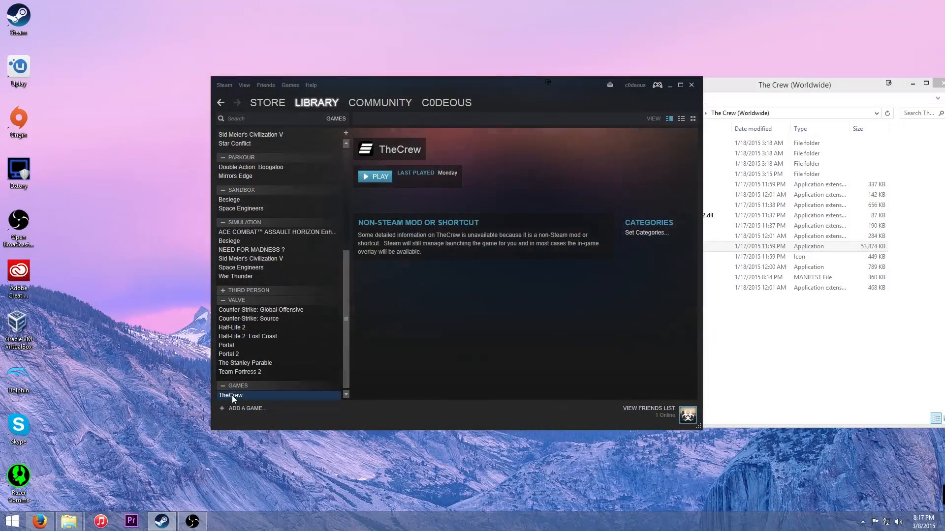
mouse_move(536, 271)
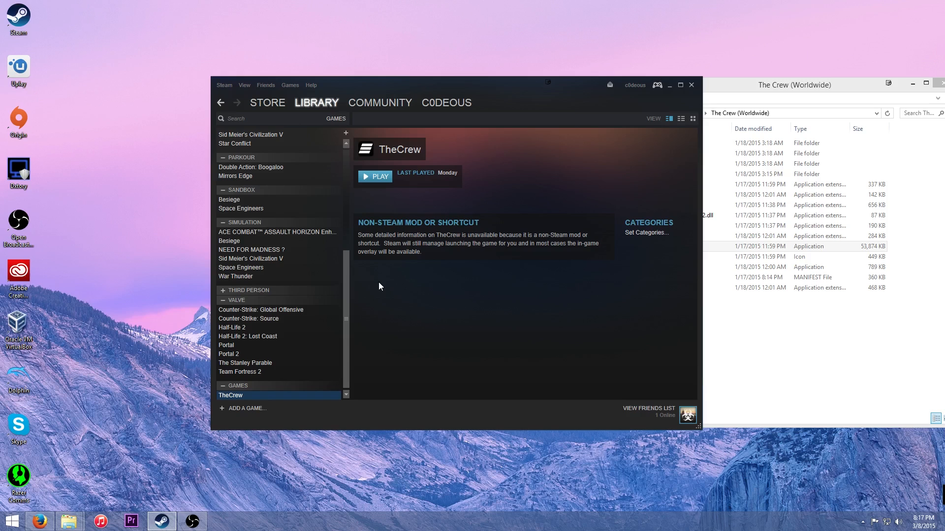
mouse_move(601, 403)
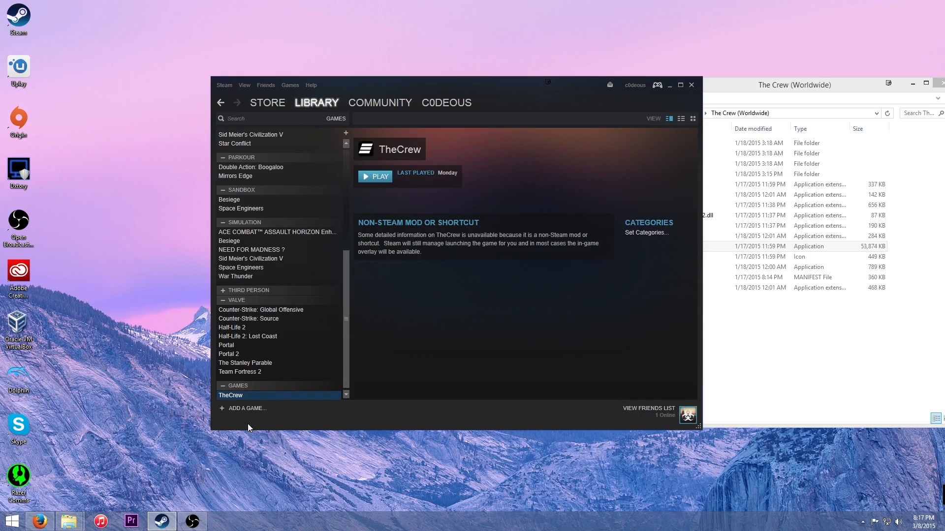
mouse_move(366, 380)
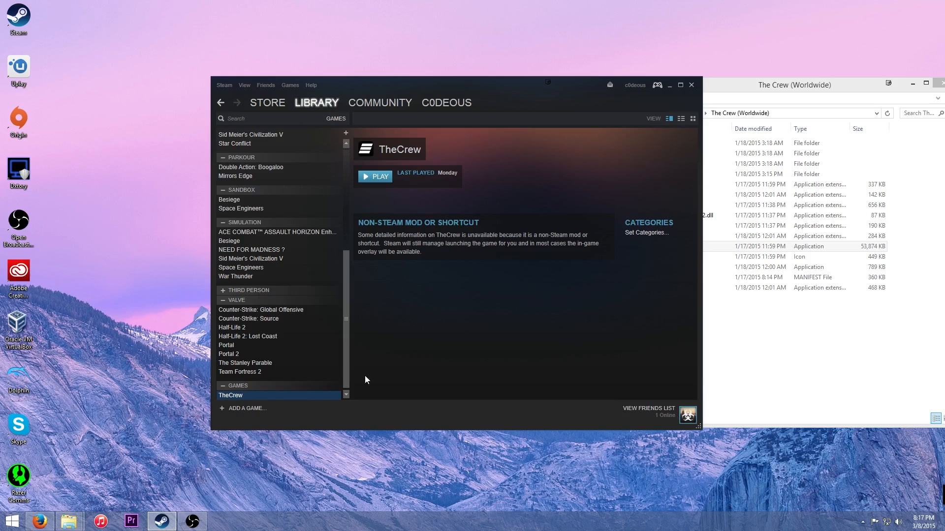
mouse_move(296, 387)
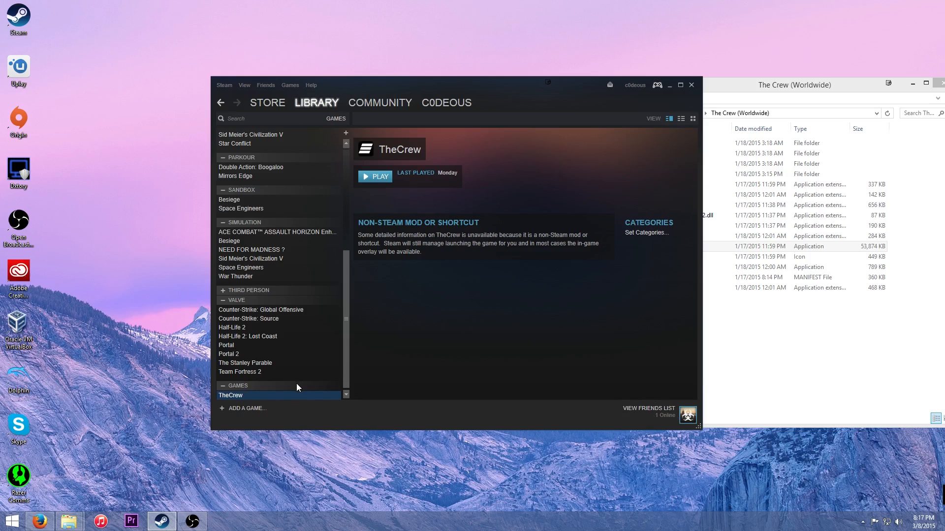
mouse_move(234, 410)
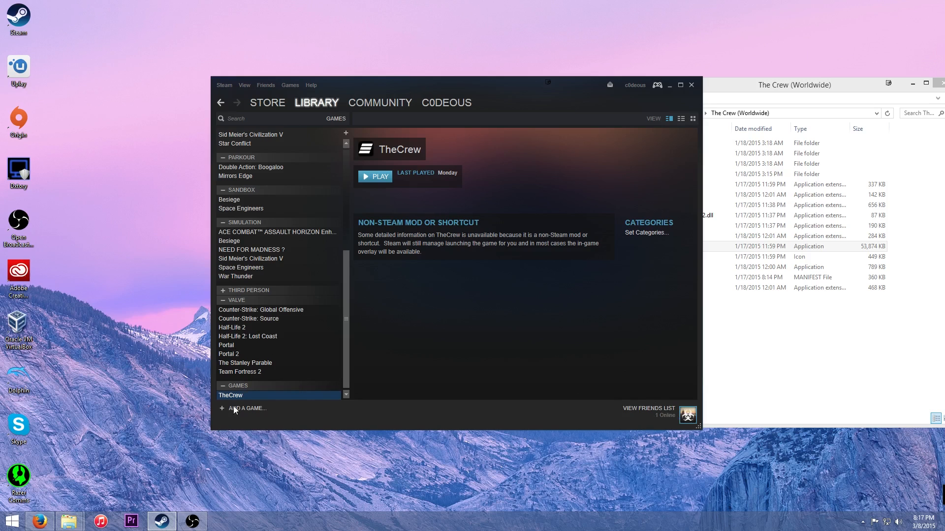
mouse_move(280, 404)
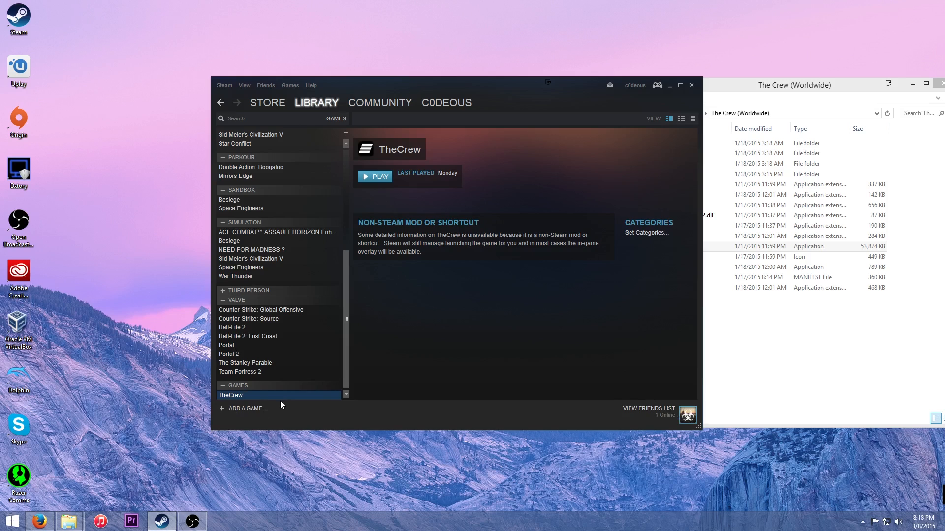
mouse_move(234, 396)
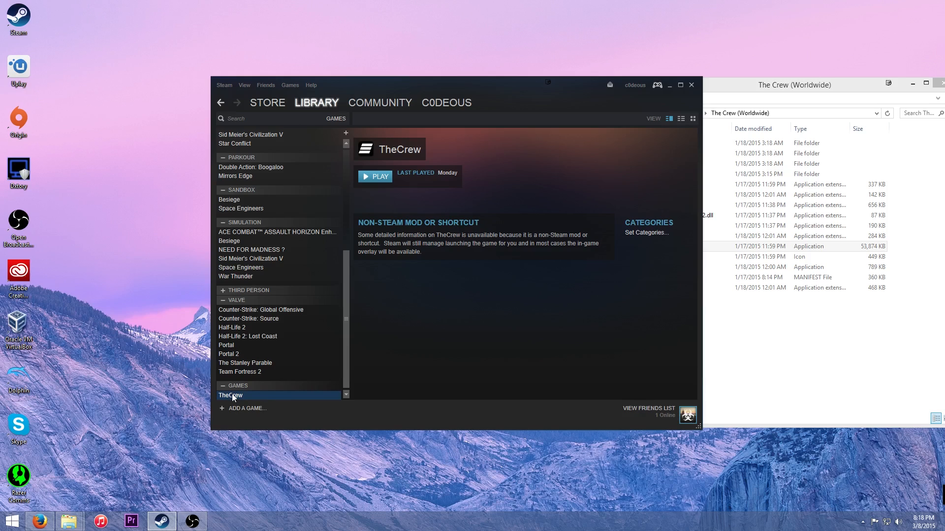
mouse_move(231, 397)
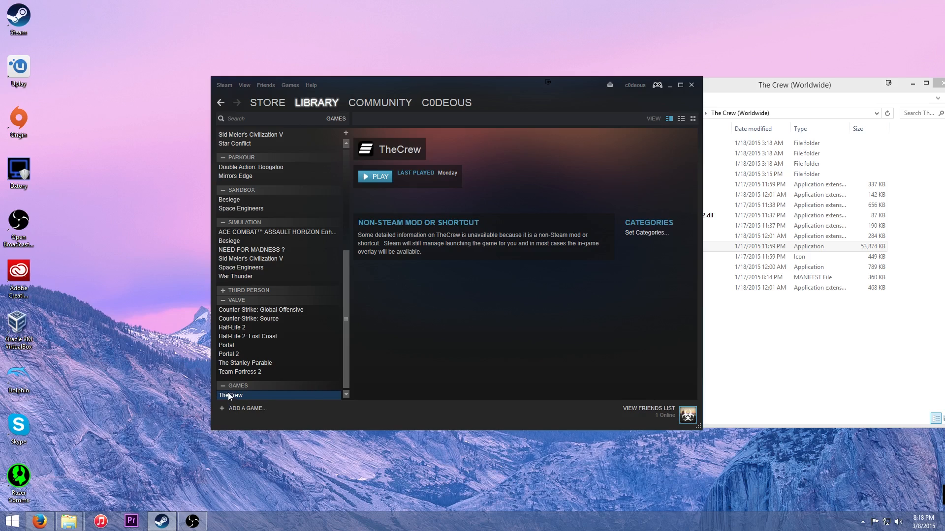
Right-click TheCrew under Games to show its context menu
right_click(230, 395)
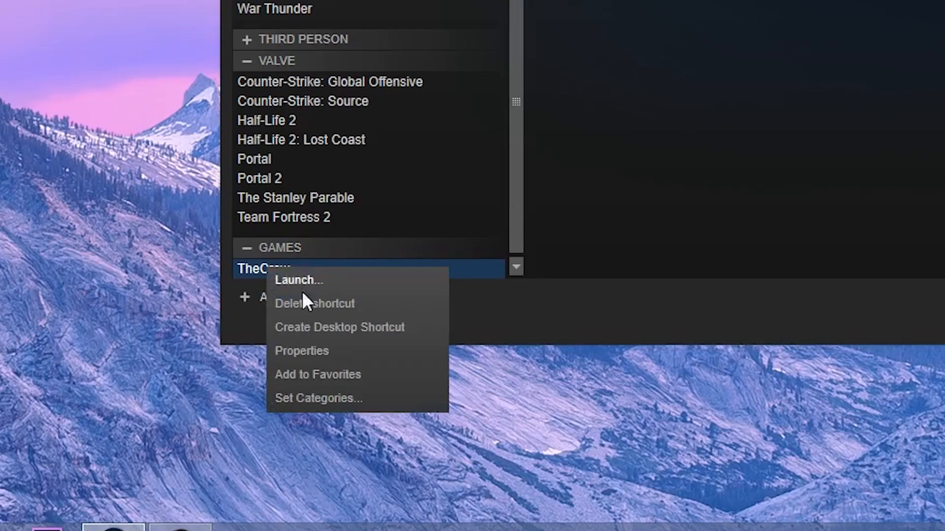
Rename the entry to The Crew in its Properties dialog and close the dialog
click(301, 350)
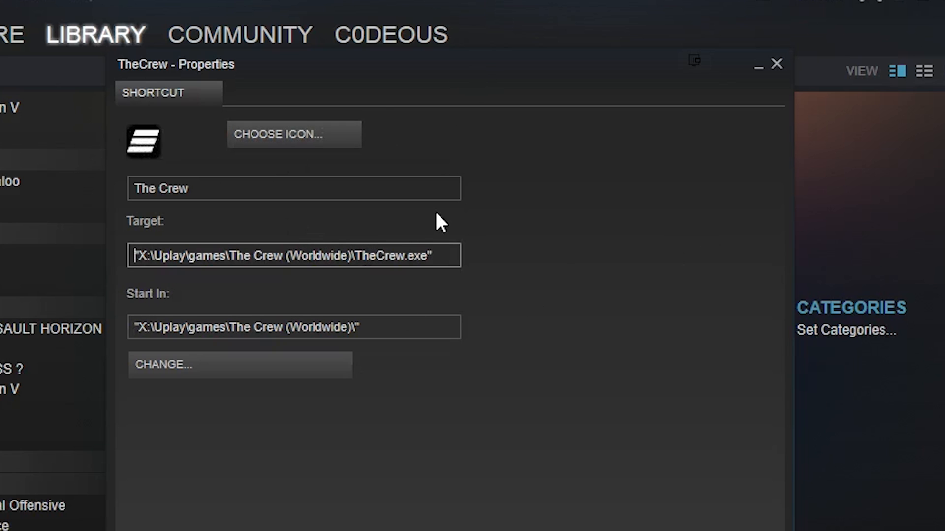
click(776, 64)
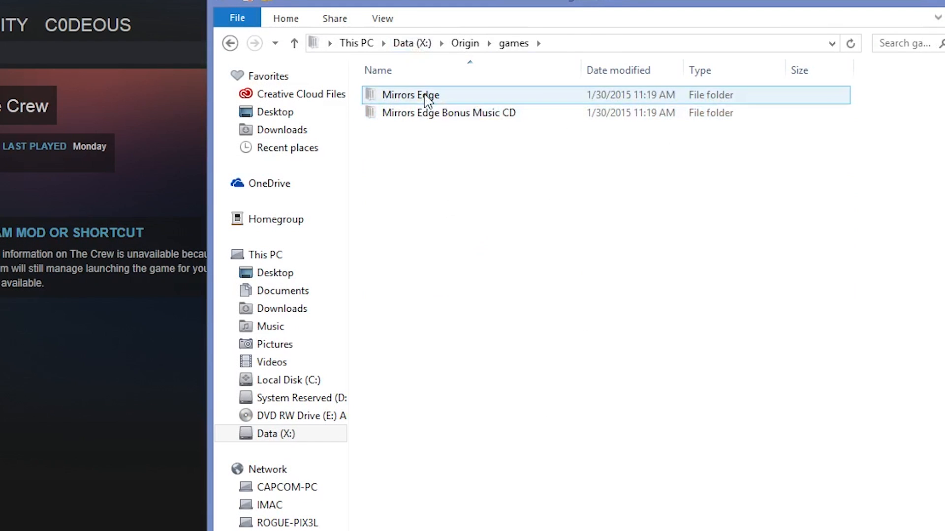
Browse the Mirrors Edge Binaries folder under Origin, then the Standalone Programs folder on Data (X:)
double_click(410, 95)
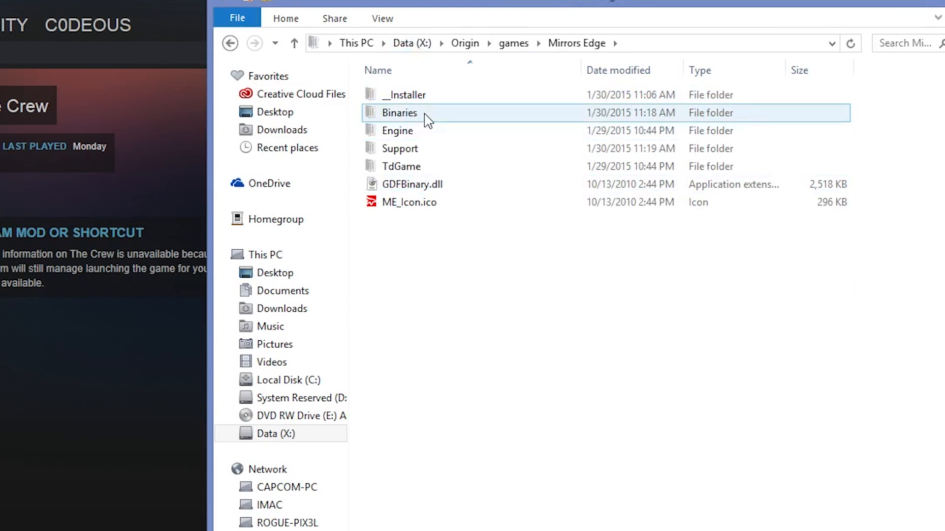
double_click(399, 113)
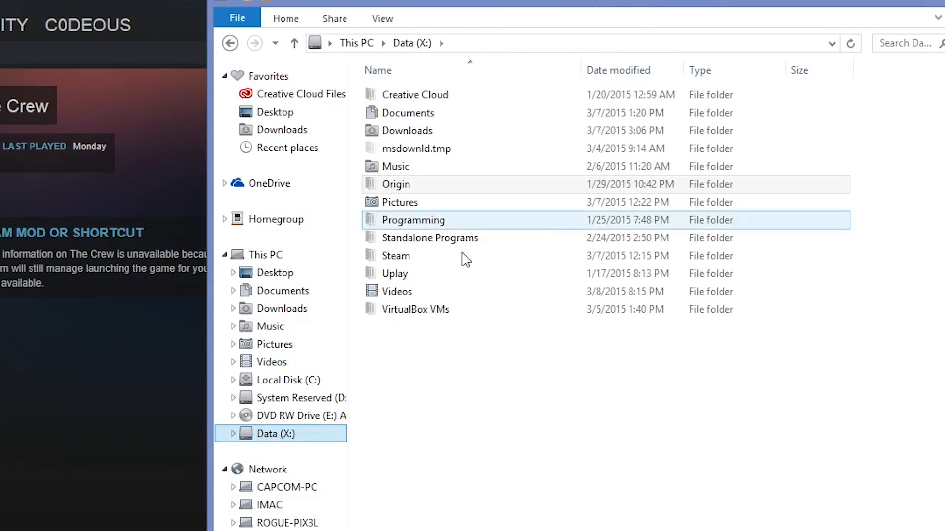
double_click(430, 237)
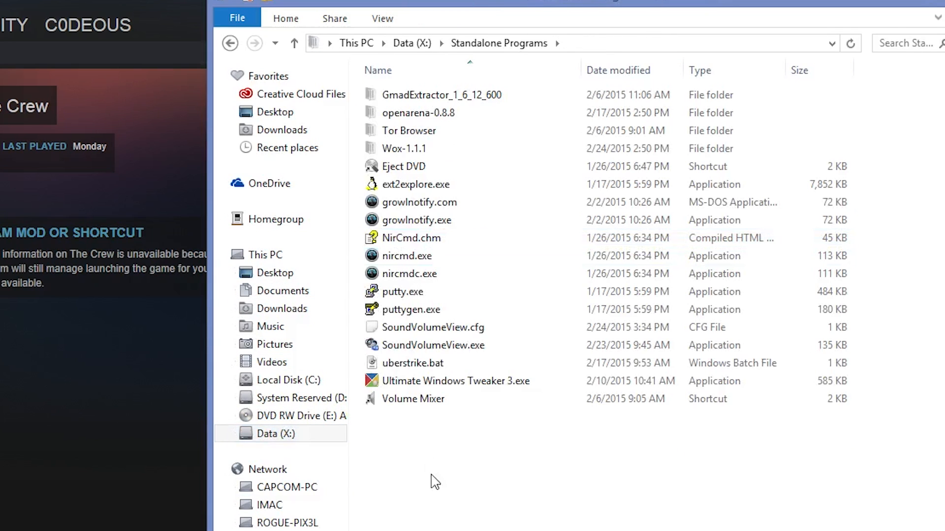
click(413, 399)
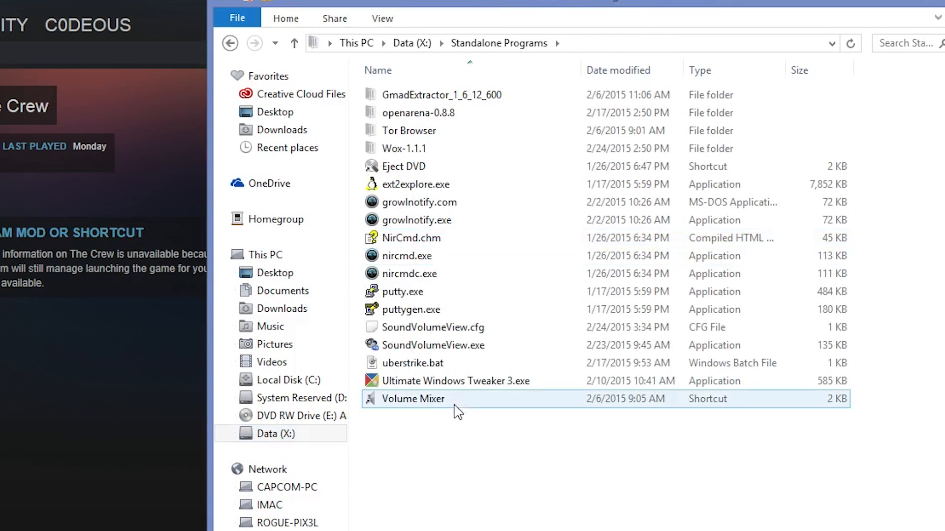
click(385, 470)
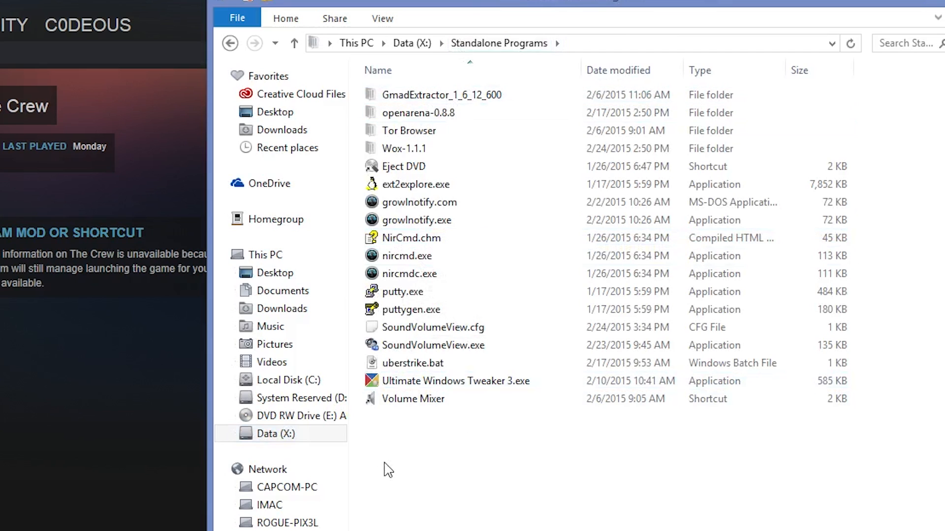
Open the openarena-0.8.8 folder inside Standalone Programs
double_click(418, 112)
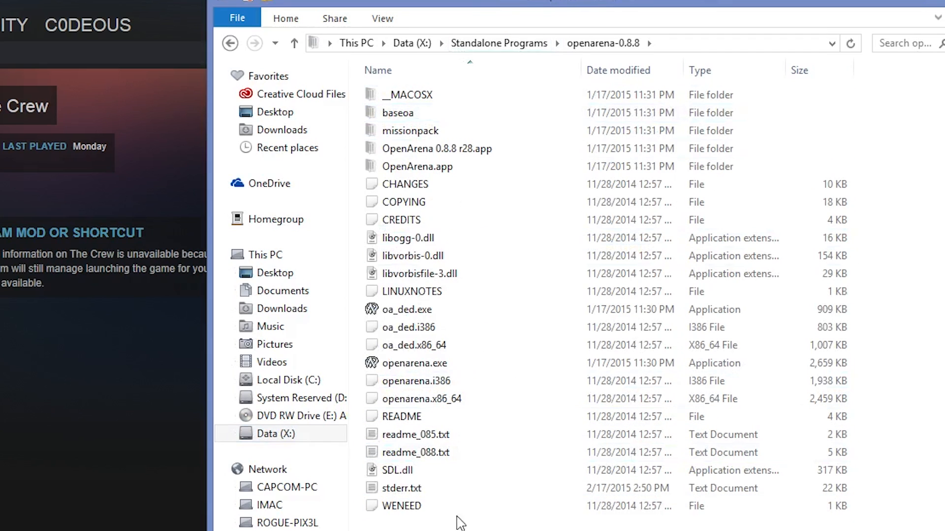
click(414, 363)
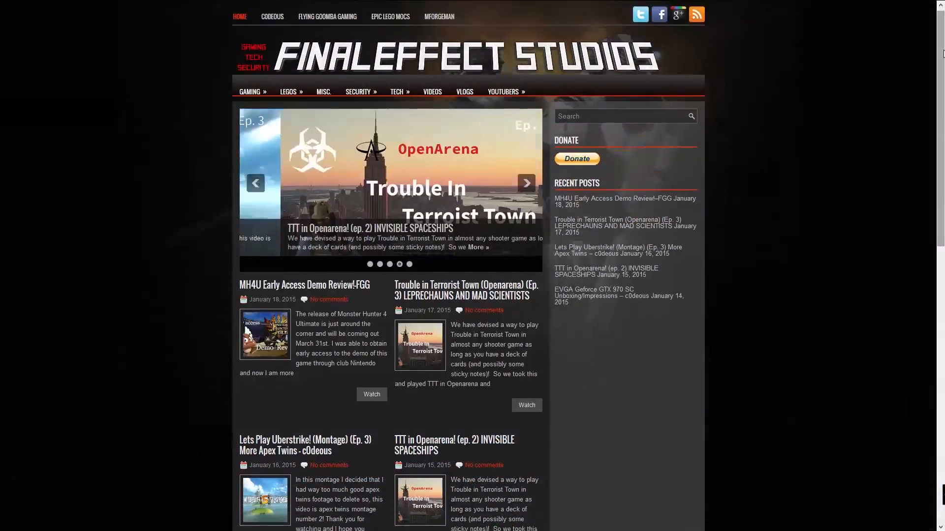
Scroll the FinalEffect Studios homepage down to the Older posts link and footer
scroll(down, 3)
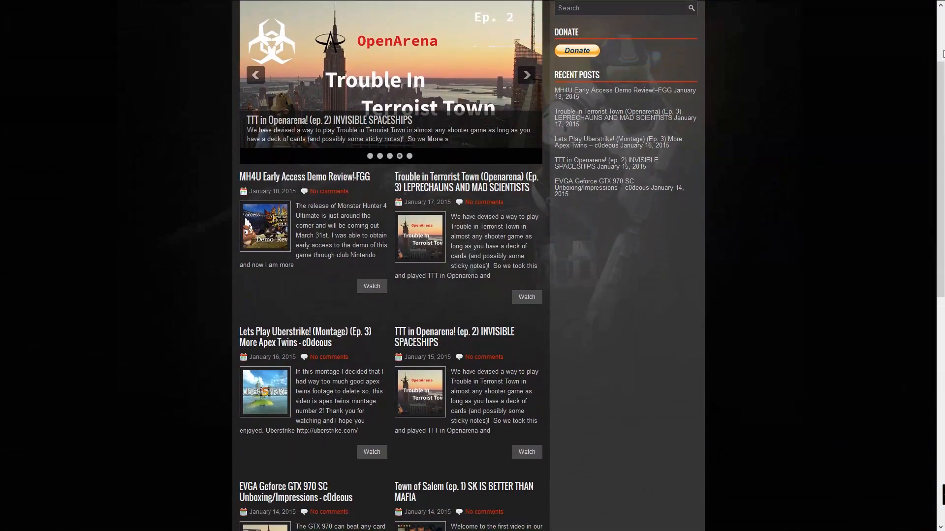
scroll(down, 3)
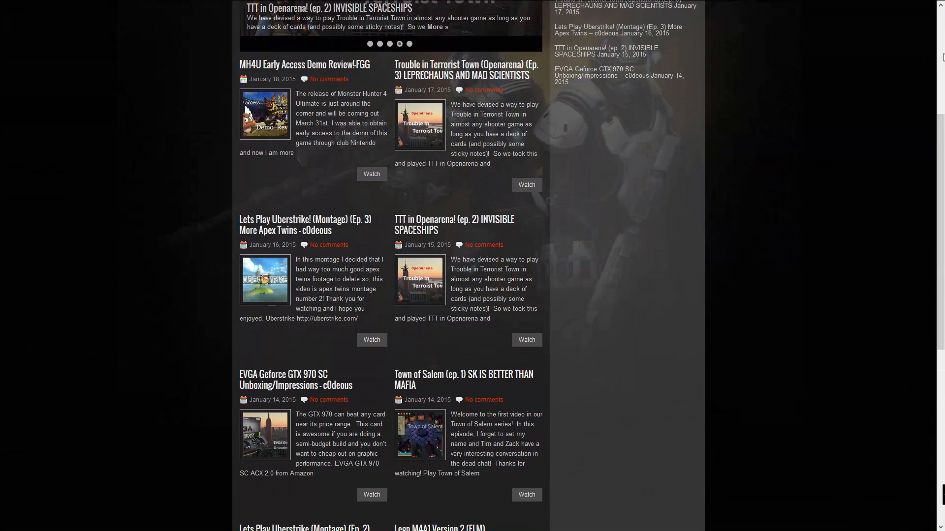
scroll(down, 3)
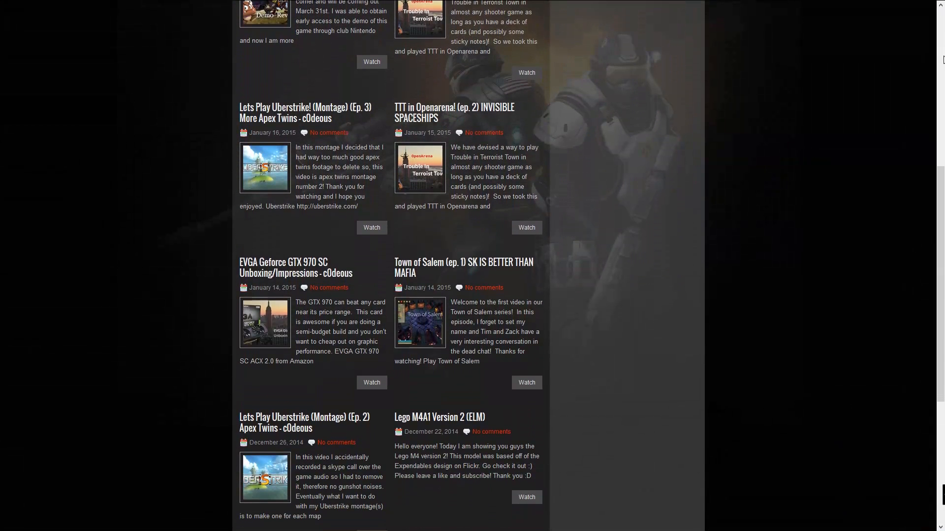
scroll(down, 3)
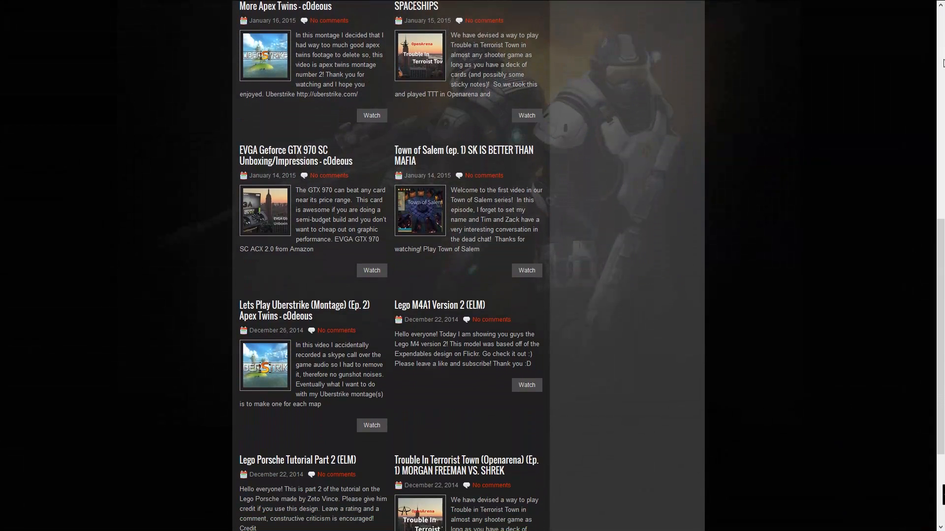
scroll(down, 3)
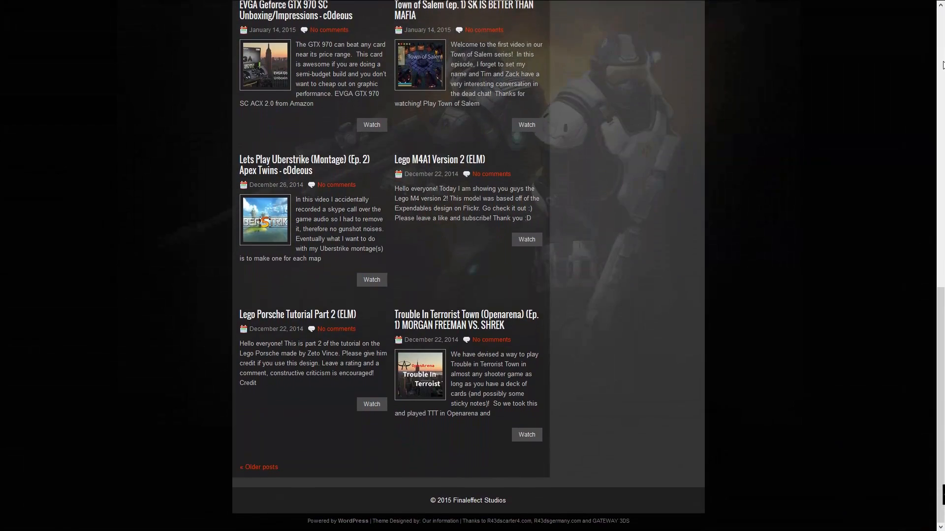